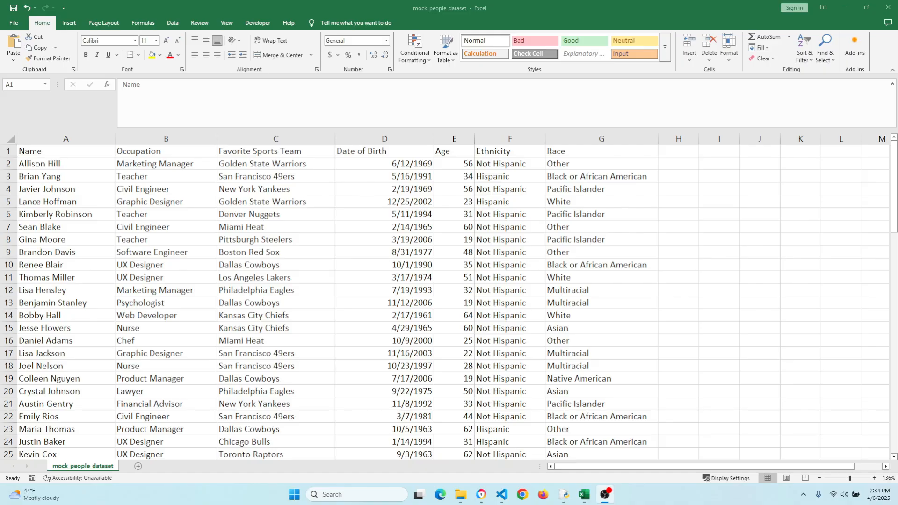
- Show 50 entries, filter the people table by 'bears' and sort the Name column in reverse
{"action": "scroll", "scroll_direction": "down", "scroll_amount": 3}
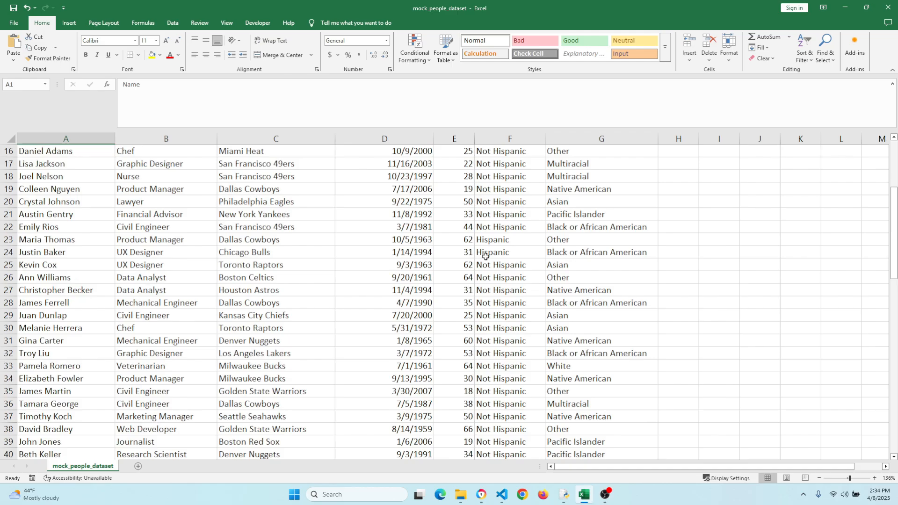
{"action": "scroll", "scroll_direction": "down", "scroll_amount": 3}
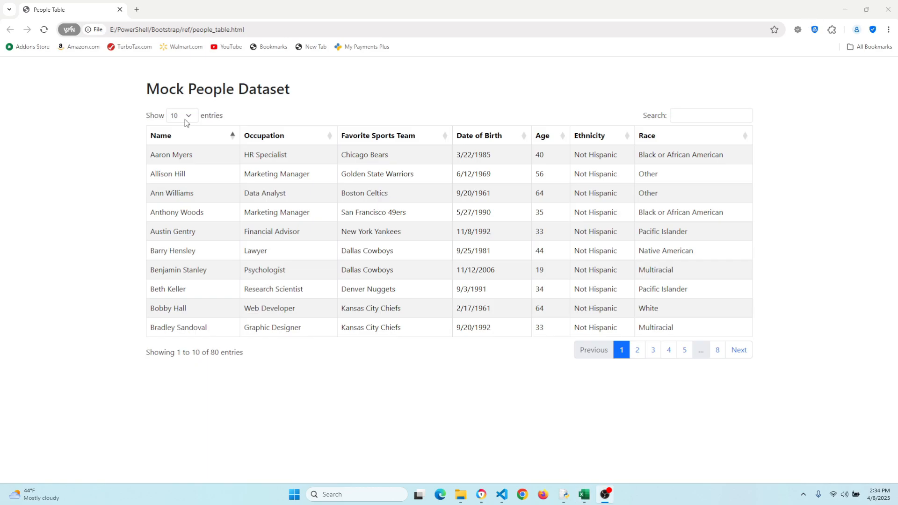
{"action": "left_click", "coordinate": [177, 115]}
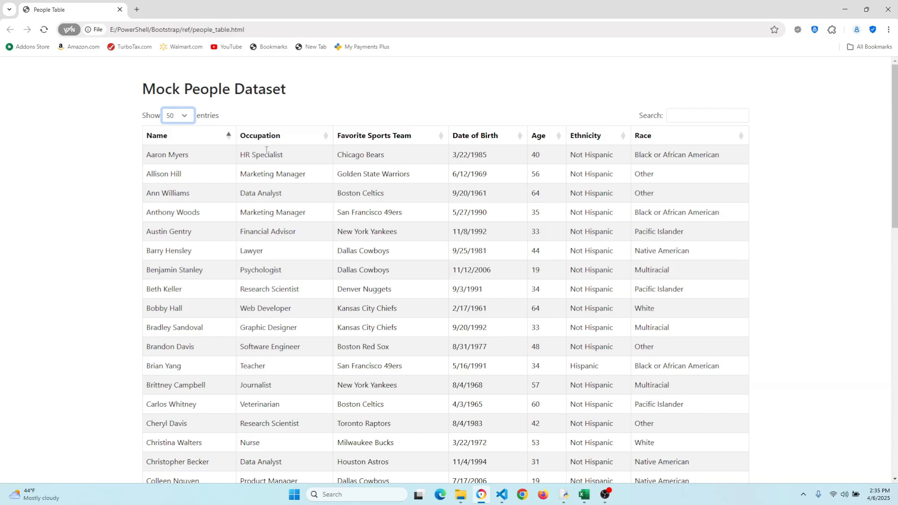
{"action": "left_click", "coordinate": [707, 115]}
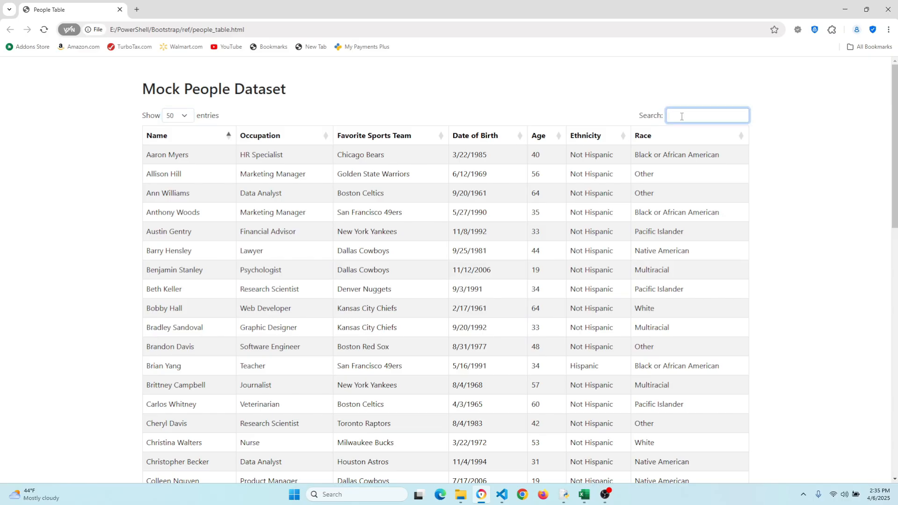
{"action": "type", "text": "bears"}
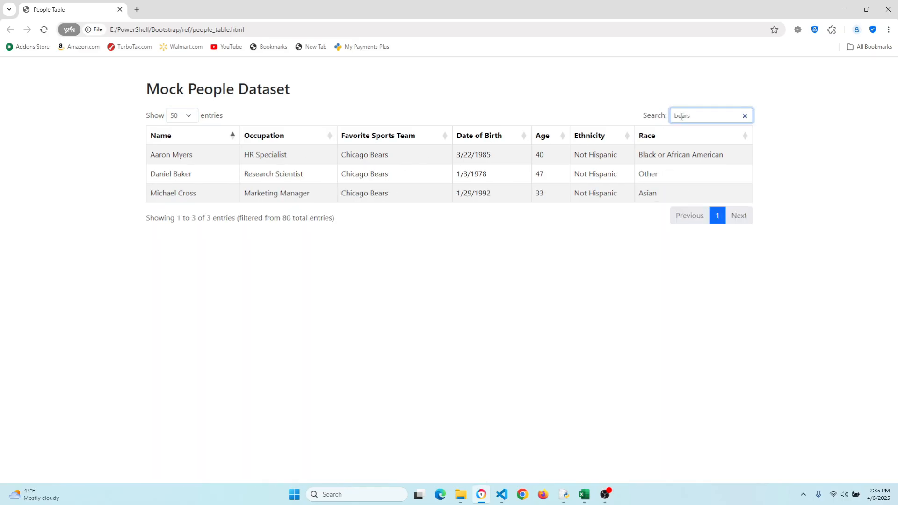
{"action": "left_click", "coordinate": [161, 135]}
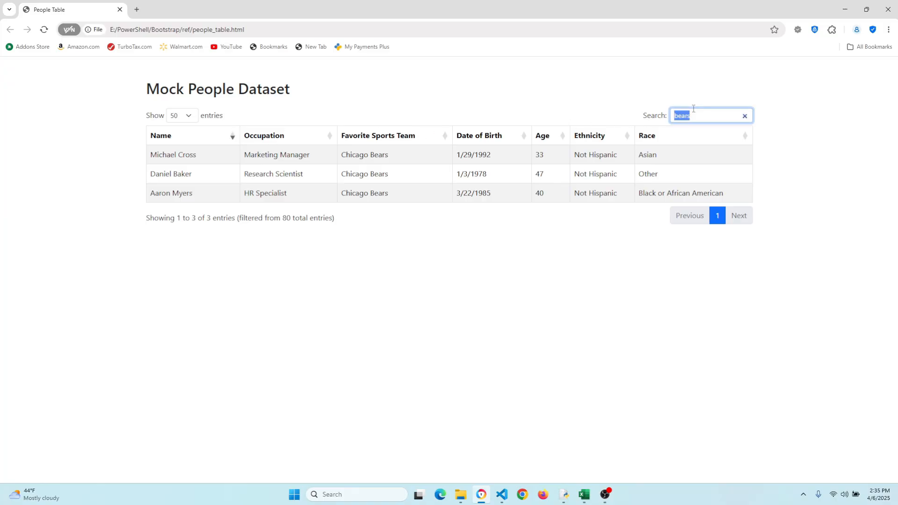
{"action": "left_click", "coordinate": [744, 115]}
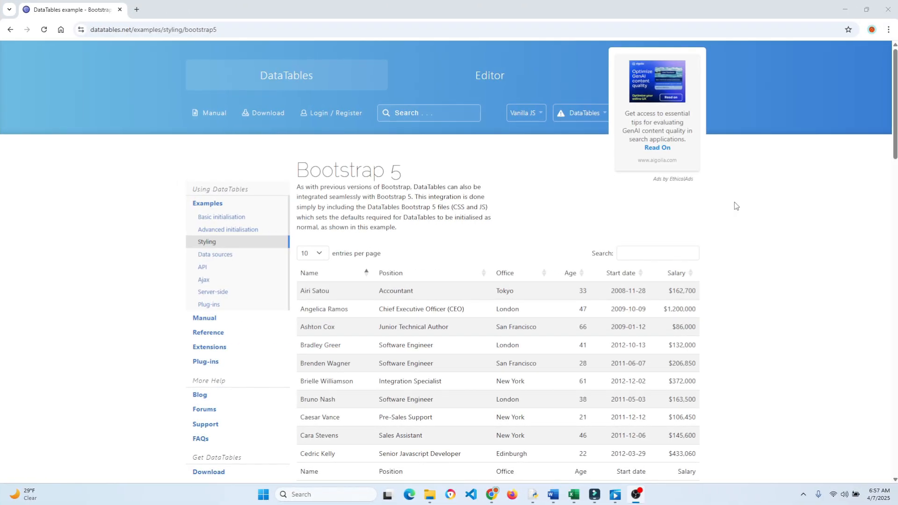
{"action": "mouse_move", "coordinate": [663, 225]}
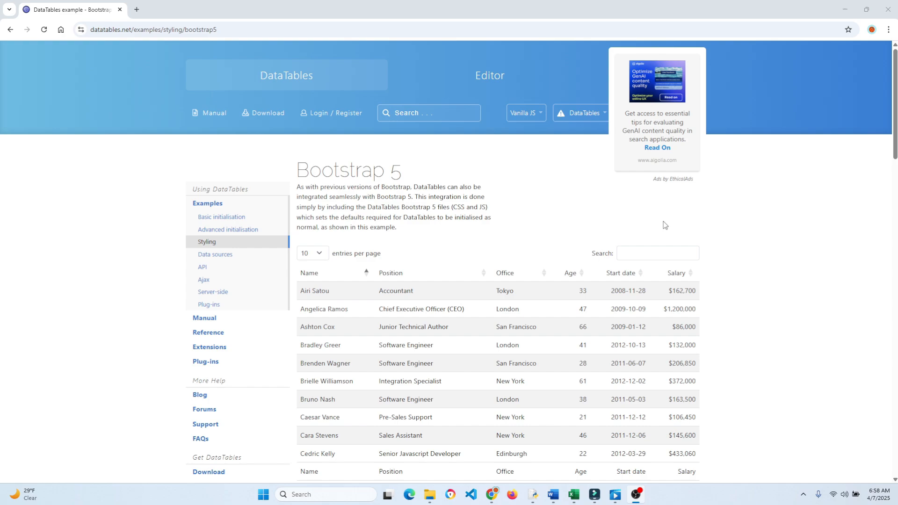
- Show 50 rows in the Bootstrap 5 example table and select its four JavaScript library links
{"action": "scroll", "scroll_direction": "down", "scroll_amount": 3}
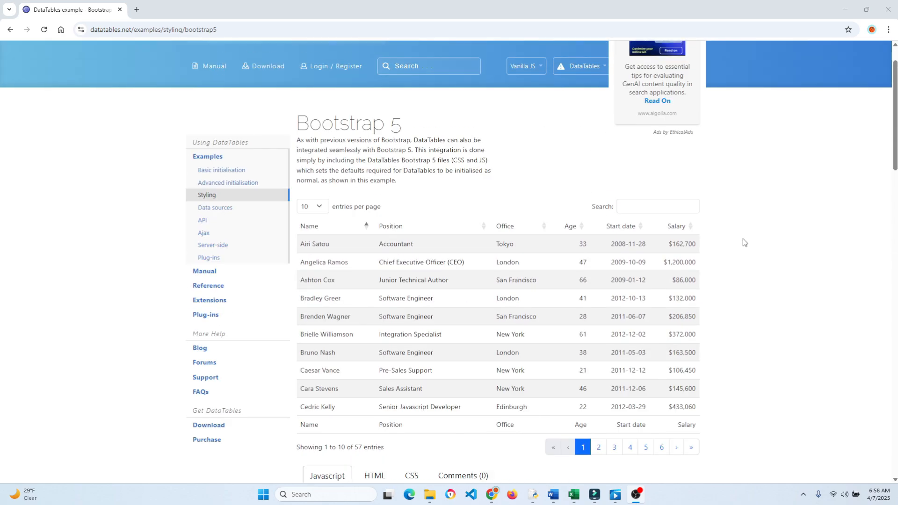
{"action": "left_click", "coordinate": [312, 206]}
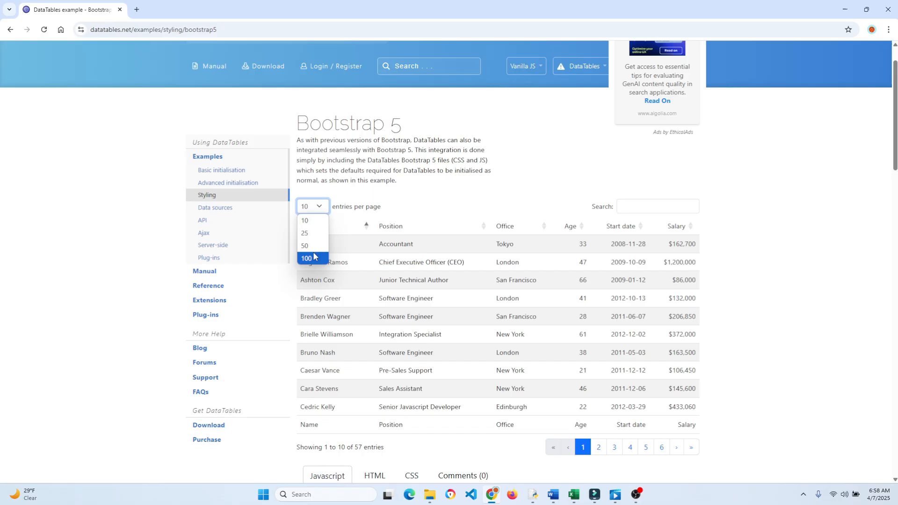
{"action": "left_click", "coordinate": [307, 258]}
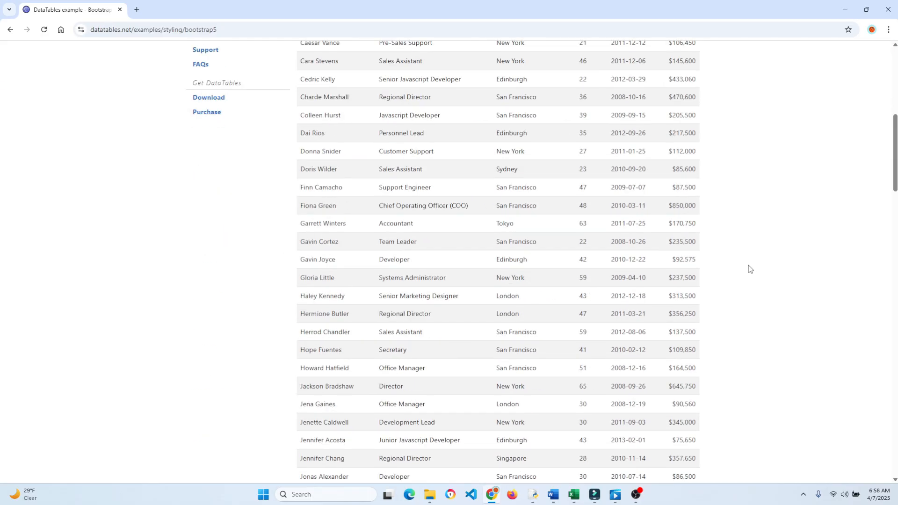
{"action": "scroll", "scroll_direction": "down", "scroll_amount": 3}
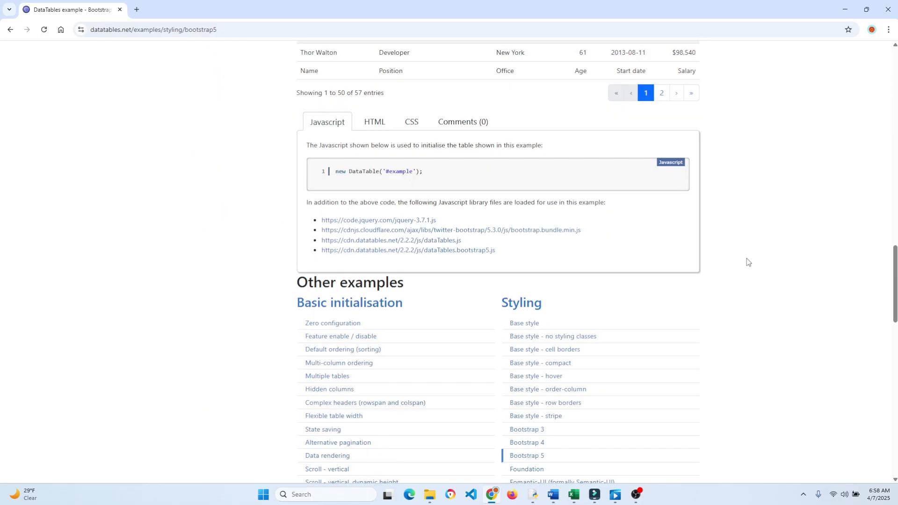
{"action": "left_click_drag", "start_coordinate": [321, 219], "coordinate": [494, 251]}
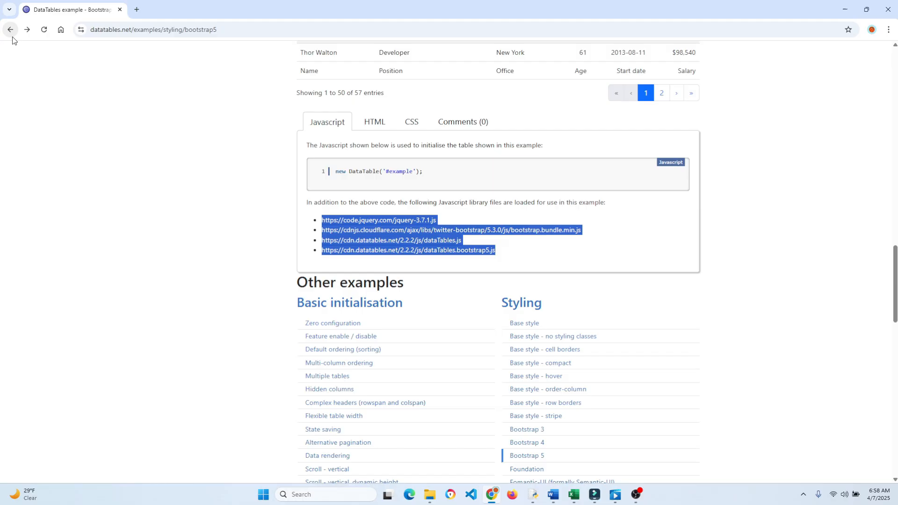
{"action": "mouse_move", "coordinate": [789, 234]}
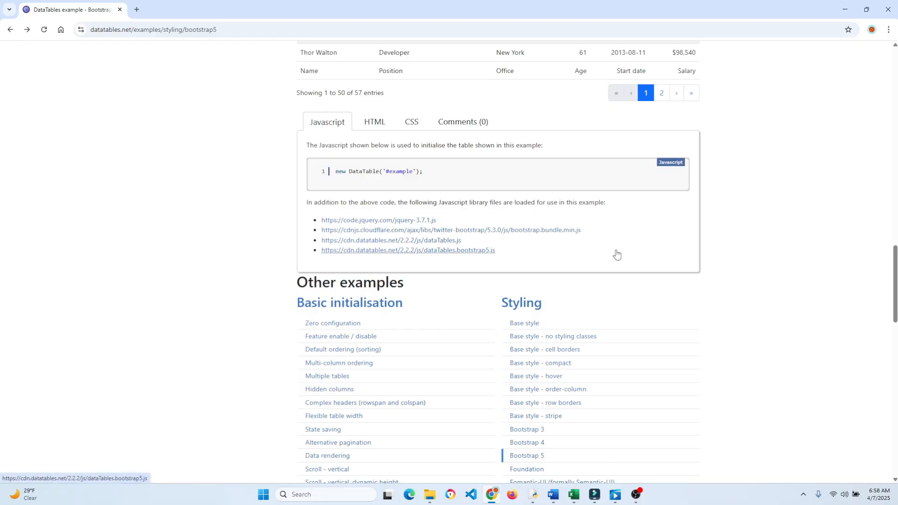
- Review the example's CSS files, then its raw HTML table markup
{"action": "left_click", "coordinate": [411, 121]}
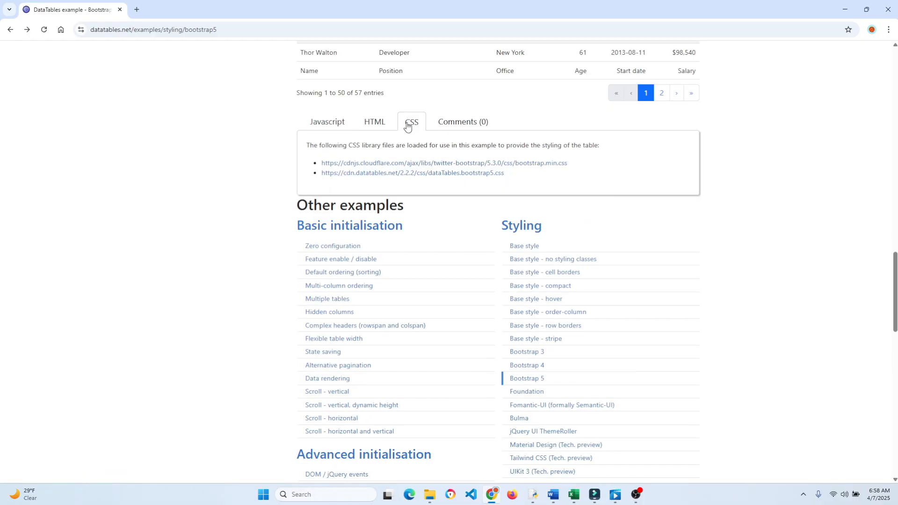
{"action": "left_click", "coordinate": [374, 121]}
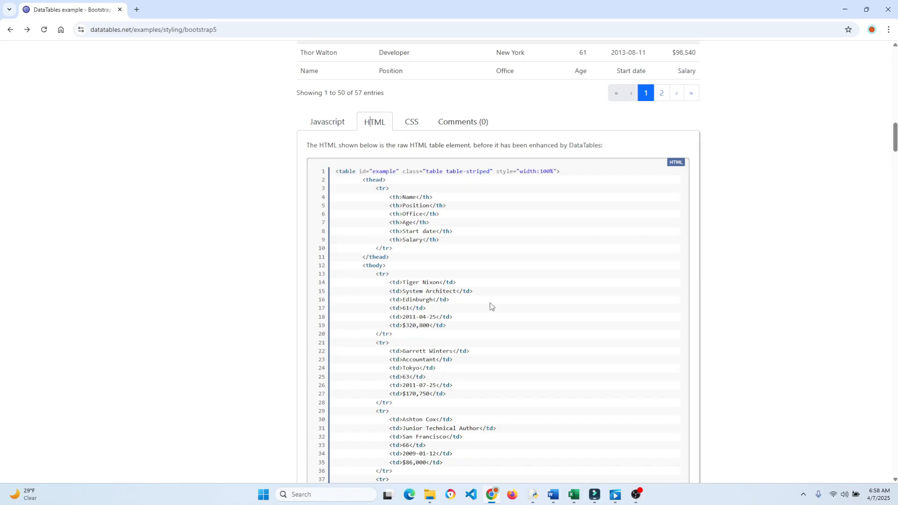
{"action": "scroll", "scroll_direction": "up", "scroll_amount": 3}
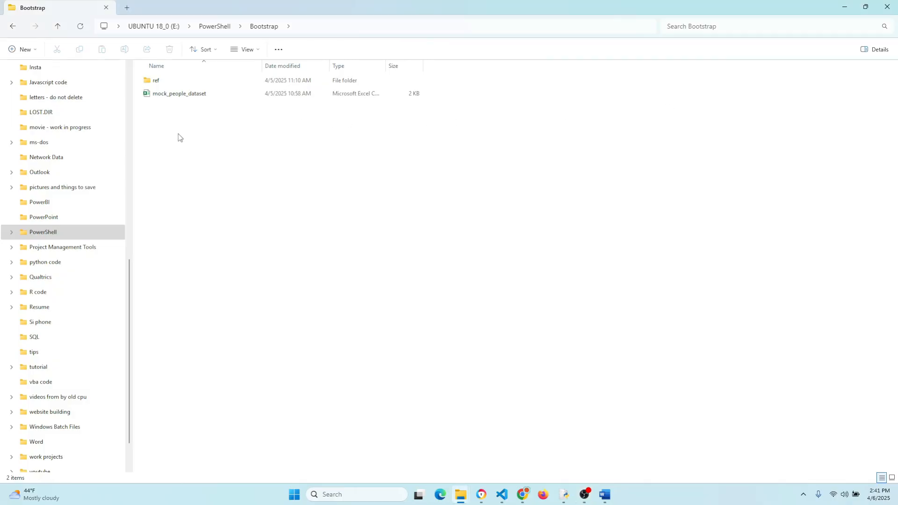
- Create a new text document named generate_tables_html_format in the Bootstrap folder
{"action": "right_click", "coordinate": [180, 138]}
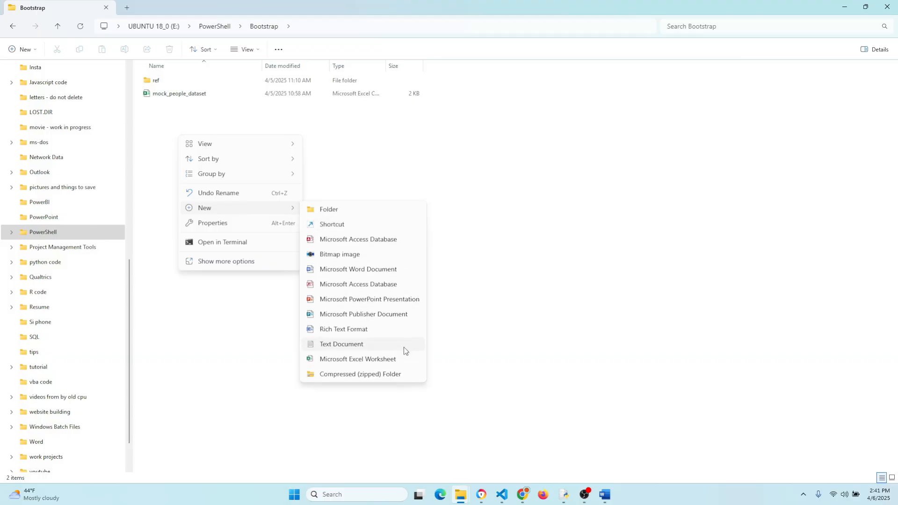
{"action": "left_click", "coordinate": [340, 343]}
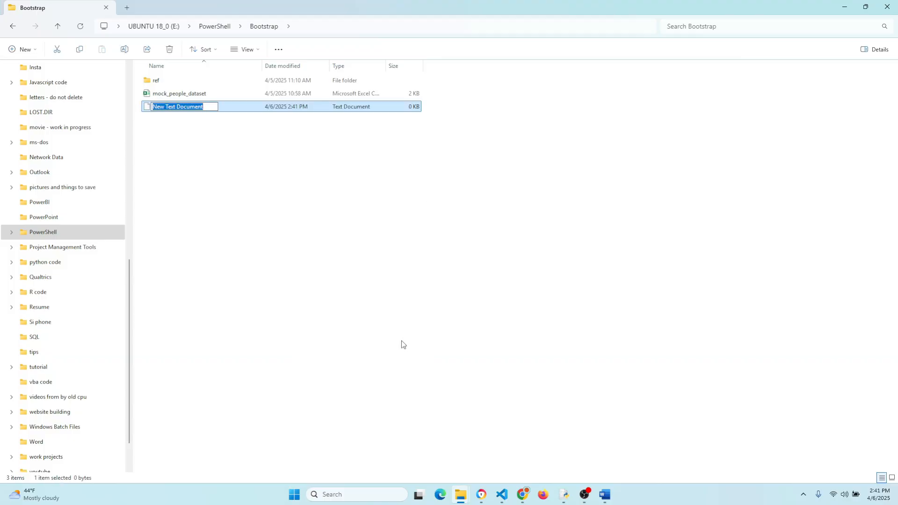
{"action": "type", "text": "generate"}
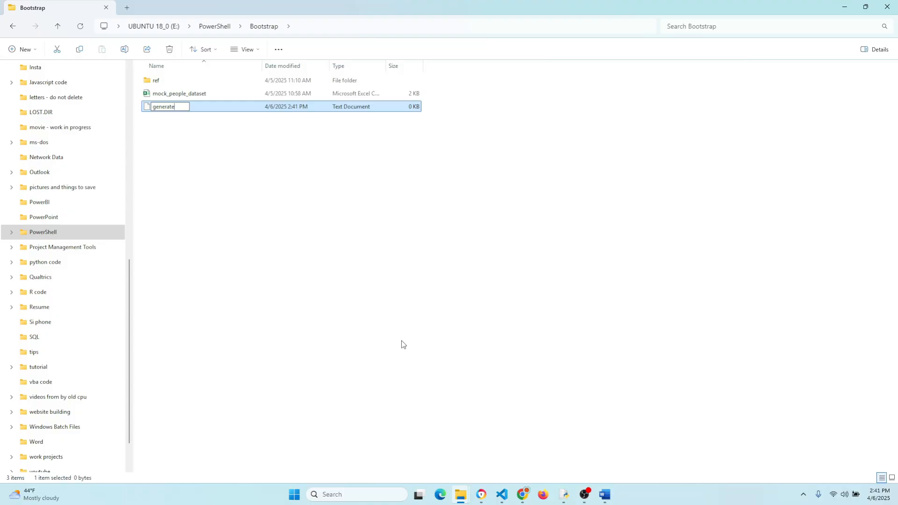
{"action": "type", "text": "_tables_htm"}
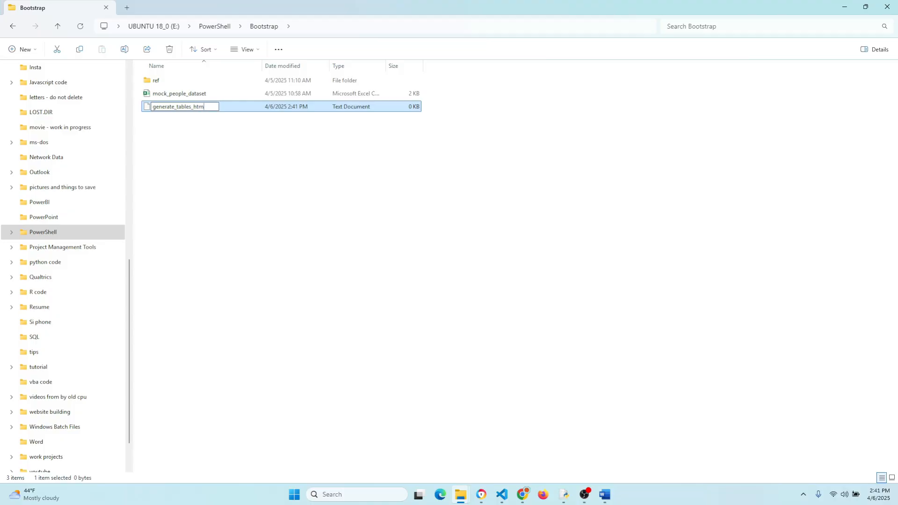
{"action": "type", "text": "l_format"}
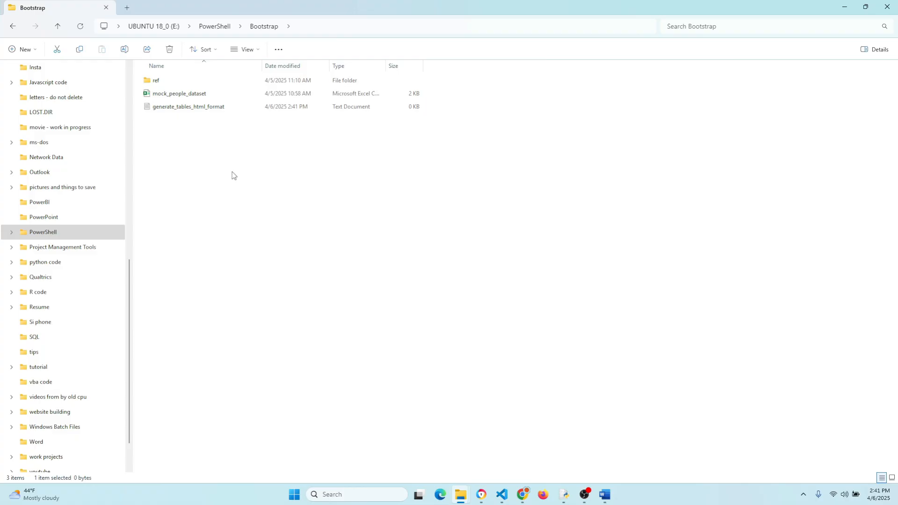
{"action": "left_click", "coordinate": [188, 106]}
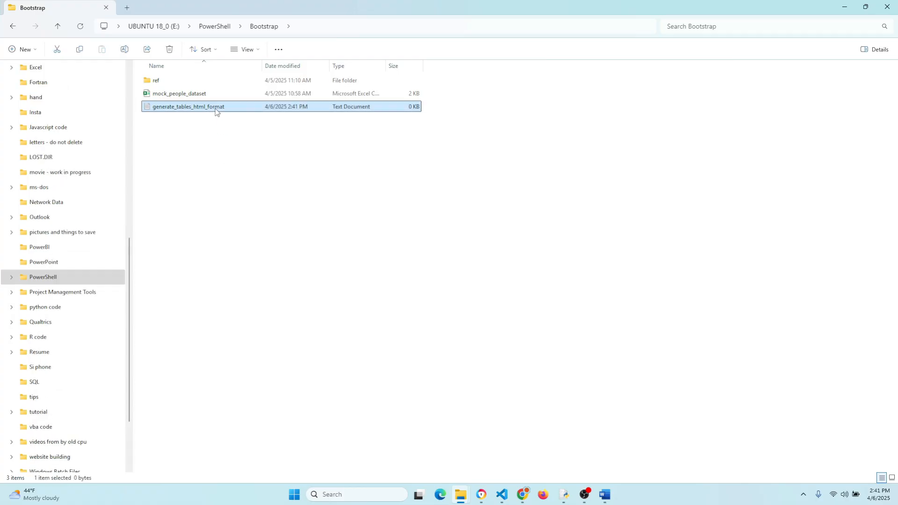
- Open the file maximized in Notepad and write the '# Get the current script directory' comment and $scriptDir line
{"action": "double_click", "coordinate": [188, 107]}
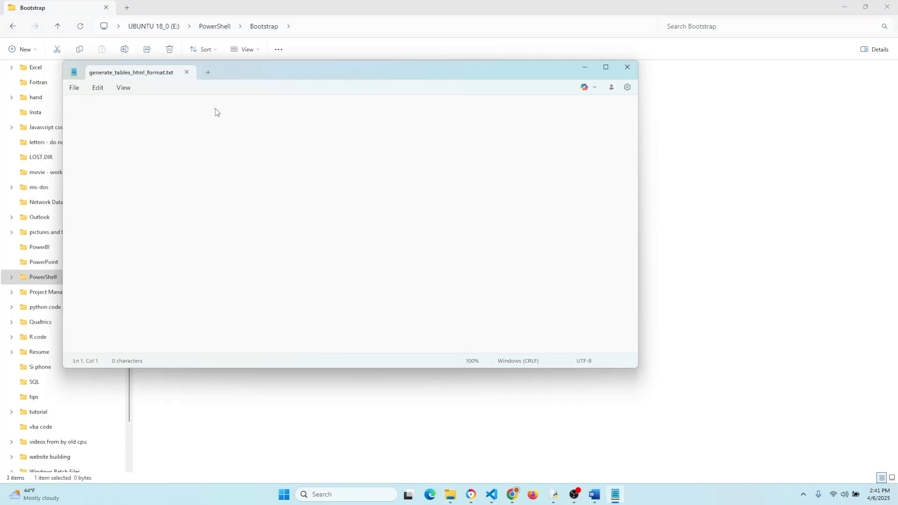
{"action": "left_click", "coordinate": [605, 67]}
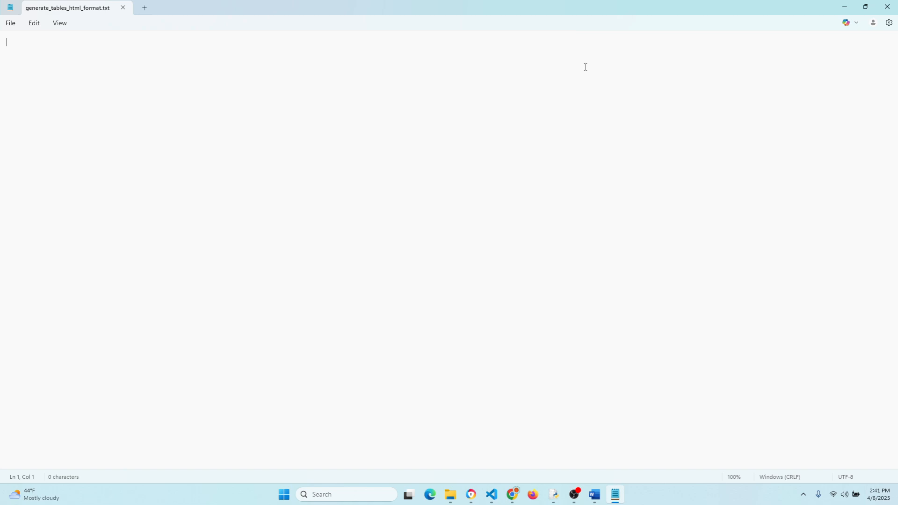
{"action": "type", "text": "# Get the current script directory"}
{"action": "type", "text": "$scriptDir = Split-Path -Parent $MyInvocation.MyCommand.Path"}
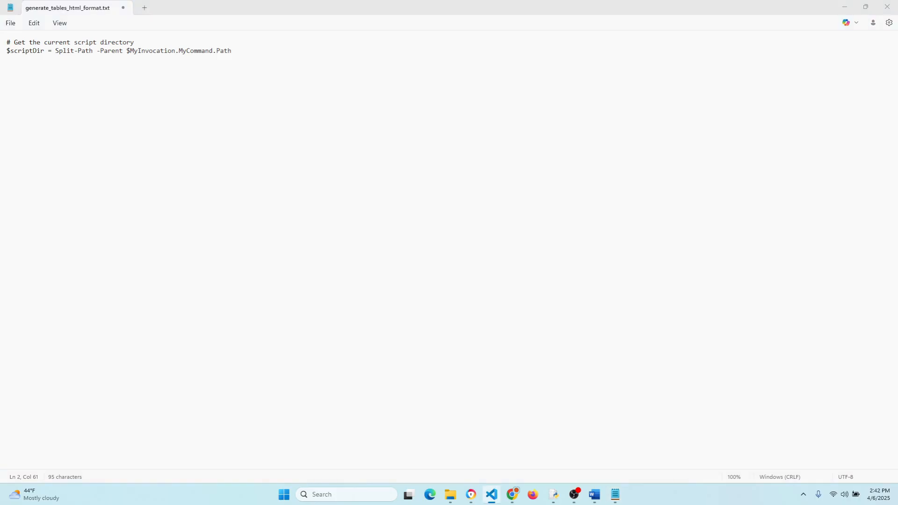
{"action": "key", "text": "Enter"}
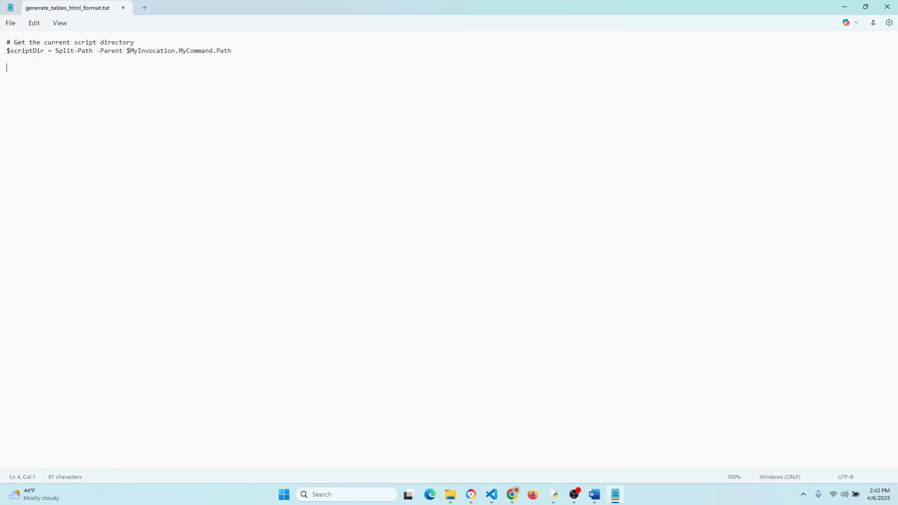
- Add the Join-Path $csvPath and $outputHtml lines and the Add-Type System.Web line with comments
{"action": "type", "text": "# Set file paths relative to the script location"}
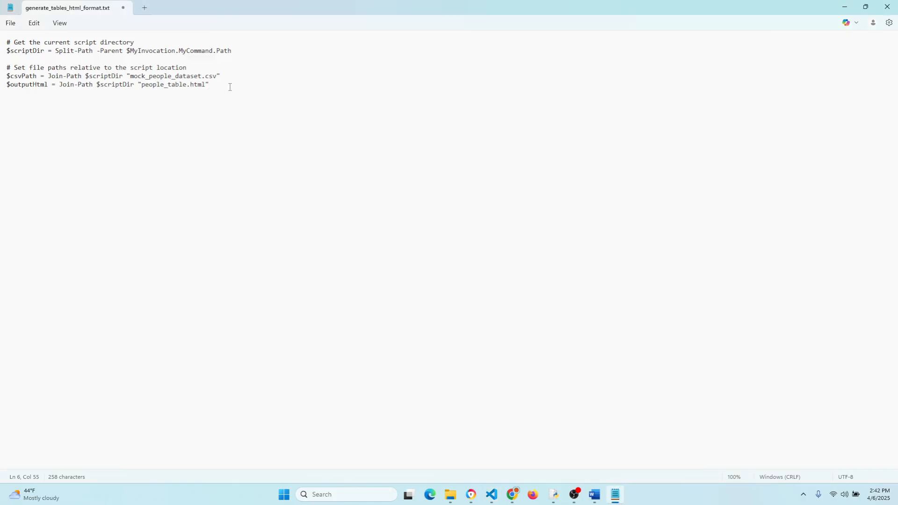
{"action": "type", "text": "# Load the System.Web assembly for HTML encoding"}
{"action": "type", "text": "Add-Type -AssemblyName System.Web"}
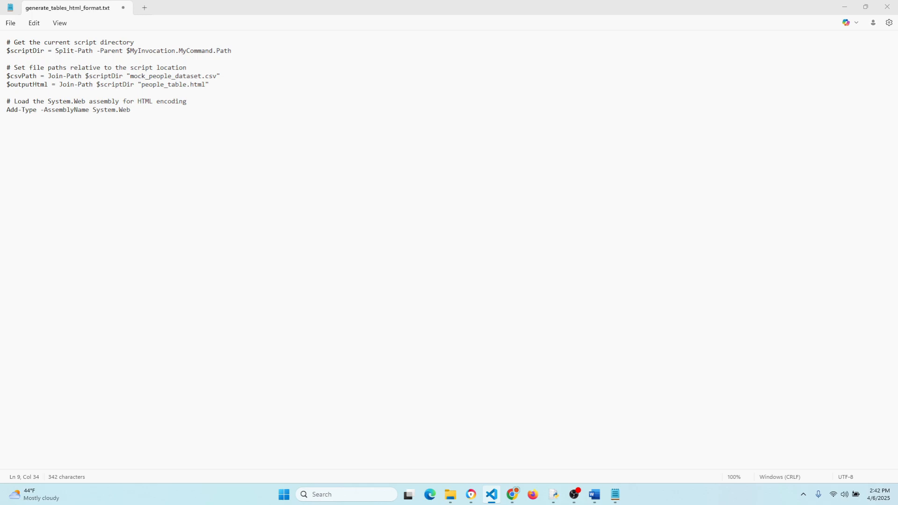
{"action": "mouse_move", "coordinate": [102, 147]}
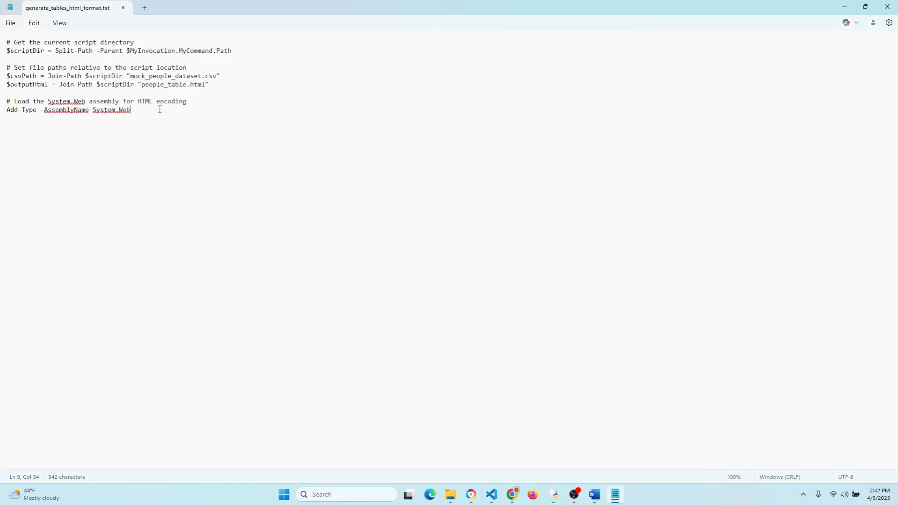
{"action": "key", "text": "enter"}
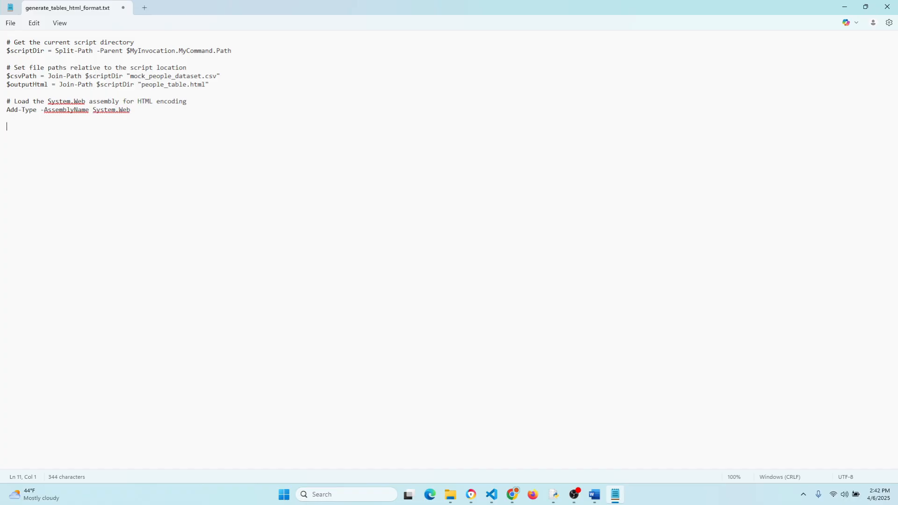
- Write the Import-Csv, HTML here-strings, header and row loops, DataTables init, Out-File and Write-Host lines
{"action": "type", "text": "# Read the CSV"}
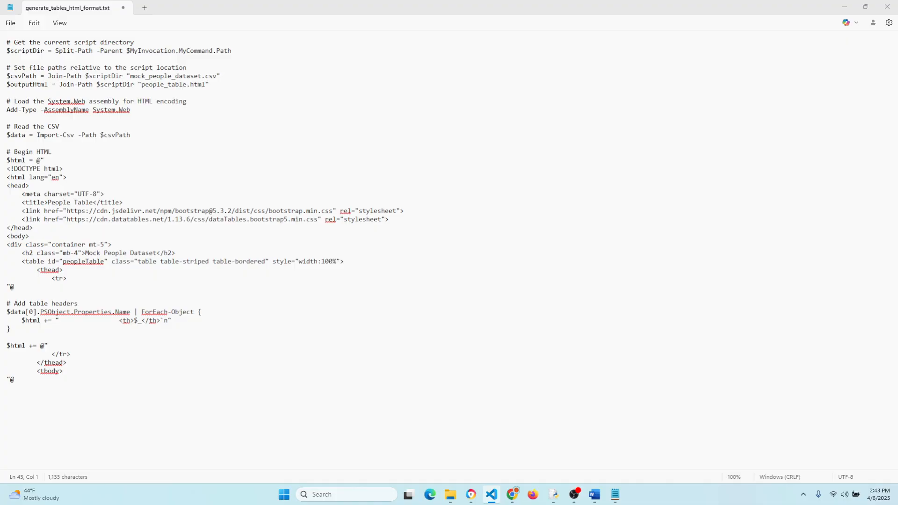
{"action": "mouse_move", "coordinate": [103, 416]}
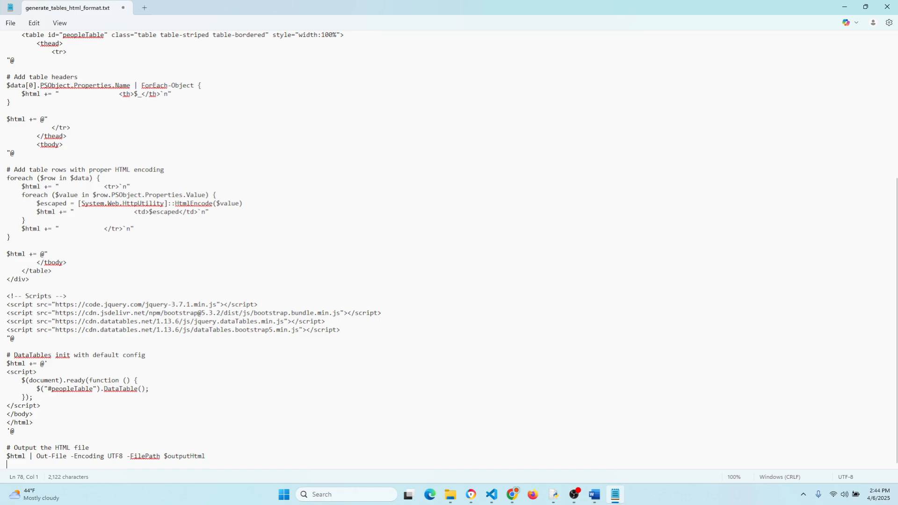
{"action": "type", "text": "Write-Host \"HTML Table created at $outputHtml"}
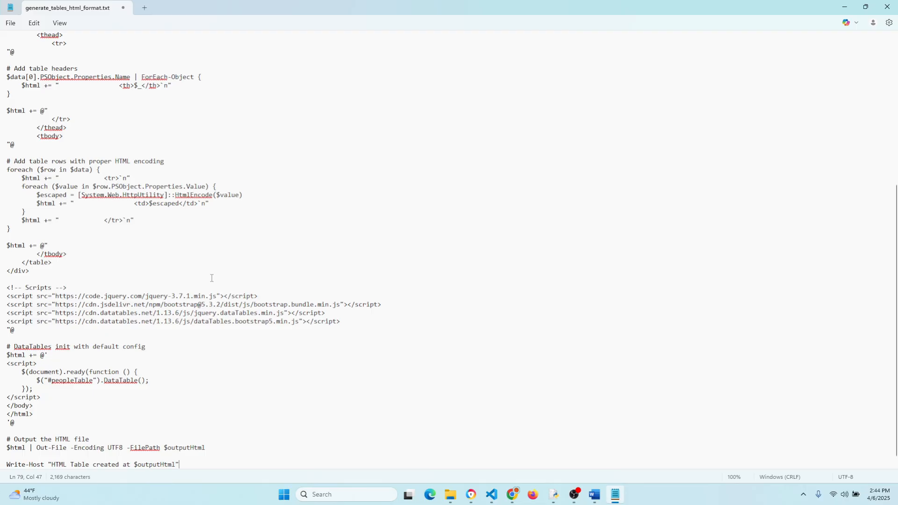
{"action": "mouse_move", "coordinate": [380, 280]}
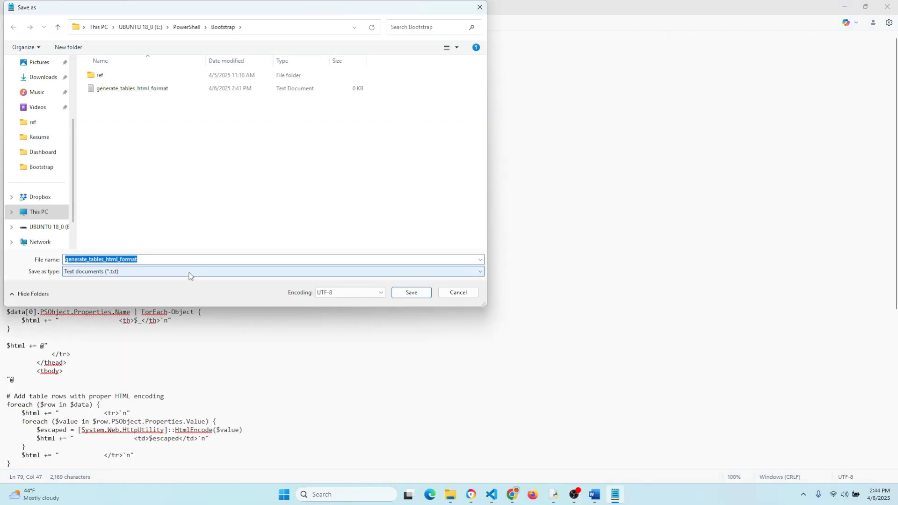
- Save with type All files as generate_tables_html_format.ps1 in the Bootstrap folder
{"action": "left_click", "coordinate": [272, 271]}
{"action": "type", "text": ".ps1"}
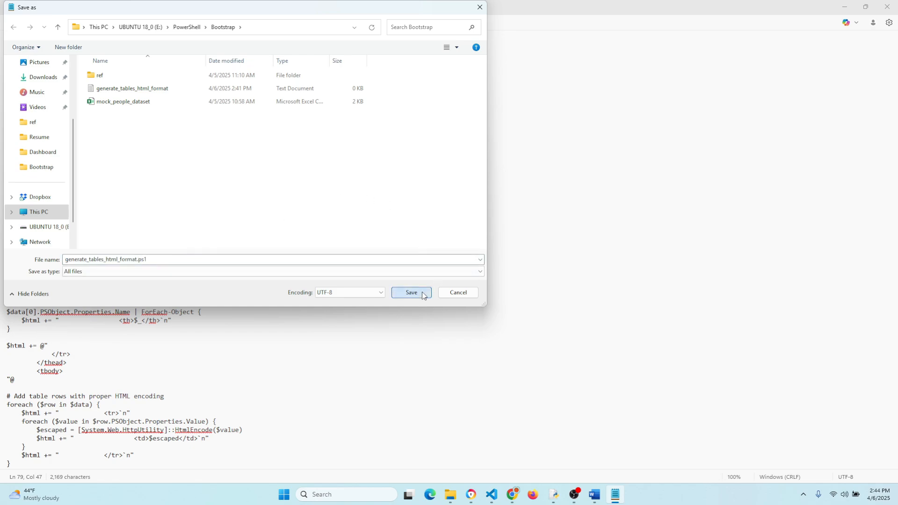
{"action": "left_click", "coordinate": [409, 293]}
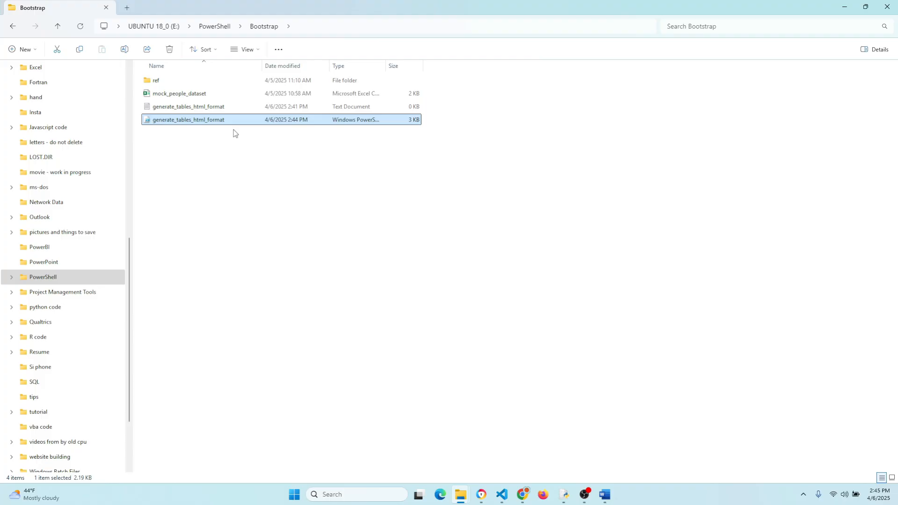
- Run generate_tables_html_format.ps1 with PowerShell and select the generated people_table file
{"action": "right_click", "coordinate": [188, 118]}
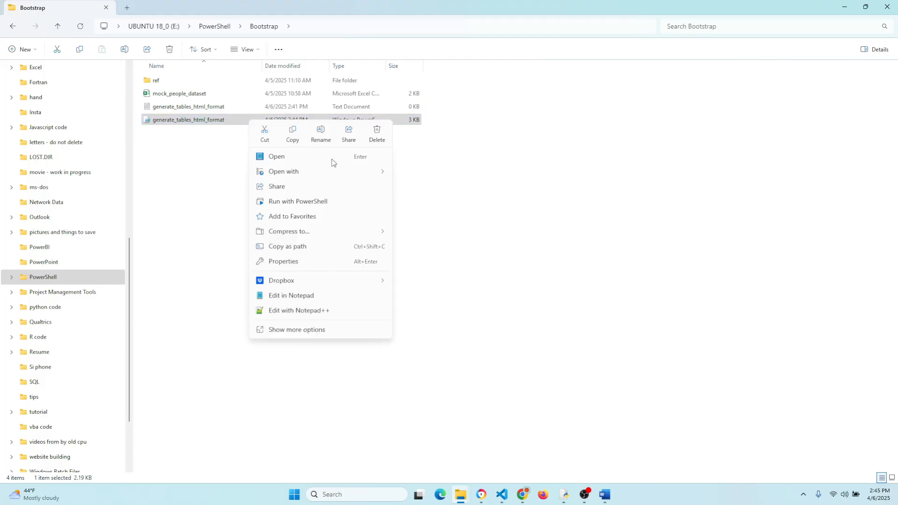
{"action": "mouse_move", "coordinate": [370, 207]}
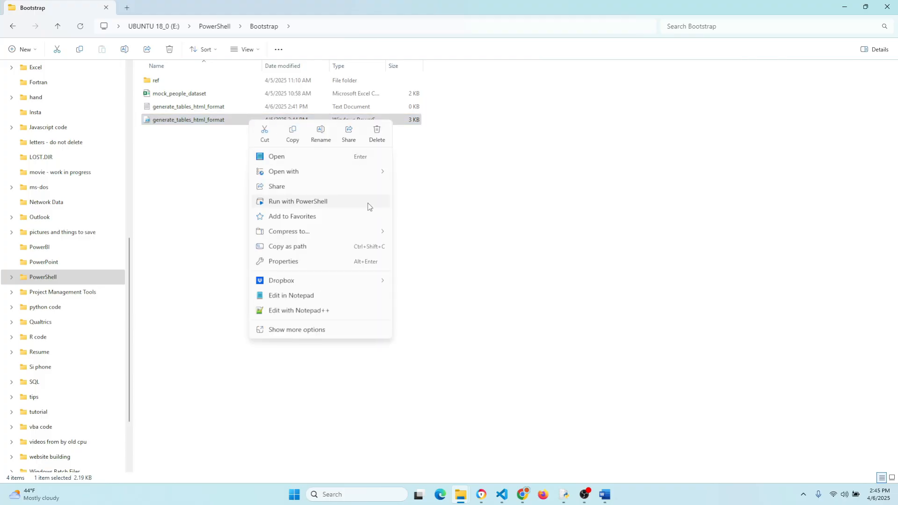
{"action": "left_click", "coordinate": [298, 201]}
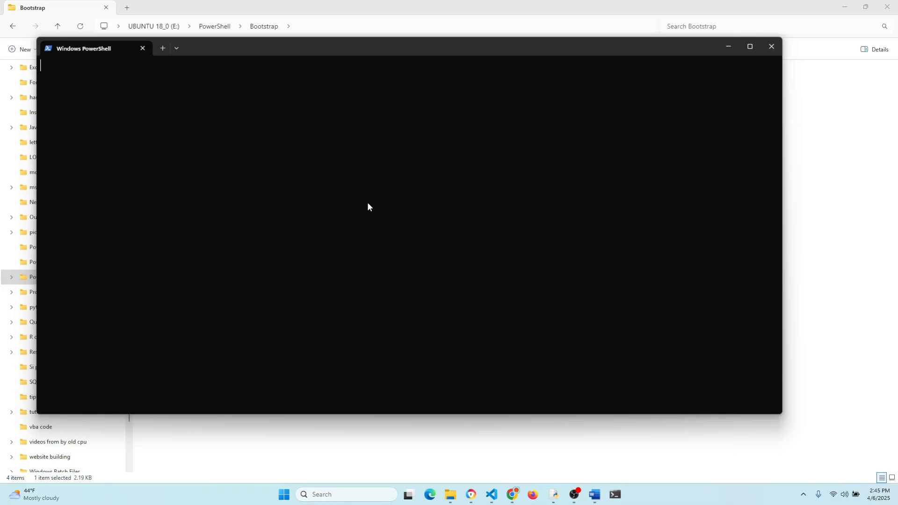
{"action": "left_click", "coordinate": [772, 47]}
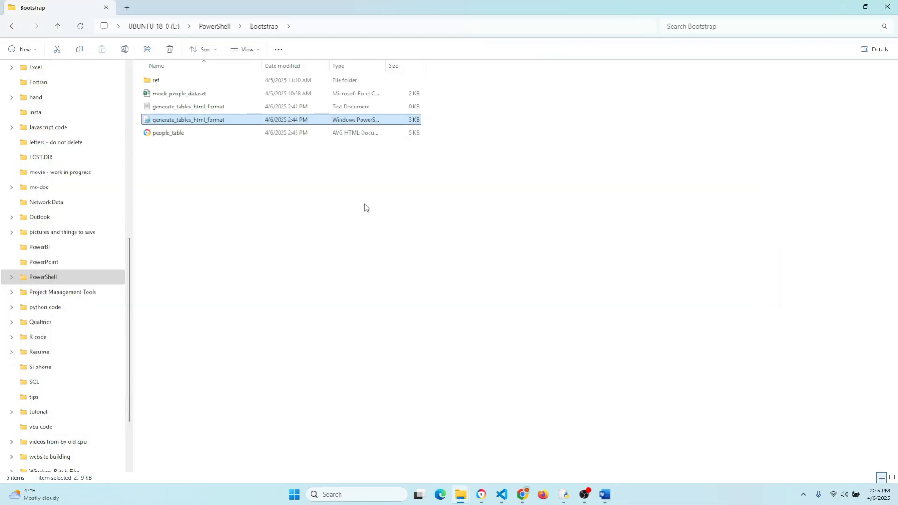
{"action": "left_click", "coordinate": [167, 132]}
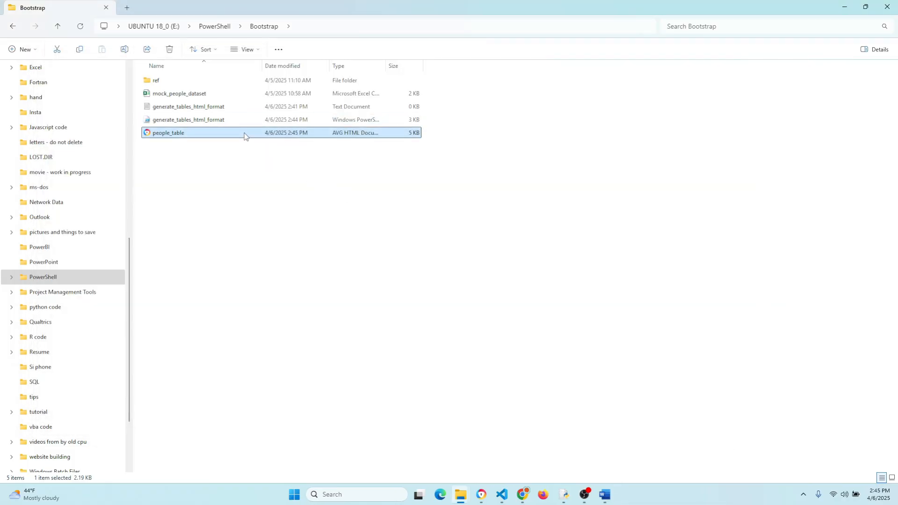
- Open people_table.html, show 100 entries and test a 'New Yo' search before clearing it
{"action": "double_click", "coordinate": [168, 131]}
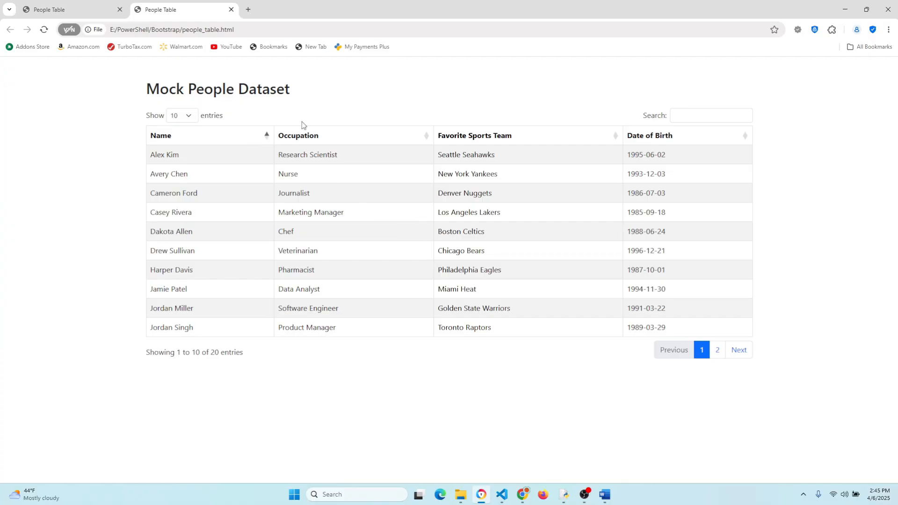
{"action": "left_click", "coordinate": [178, 115]}
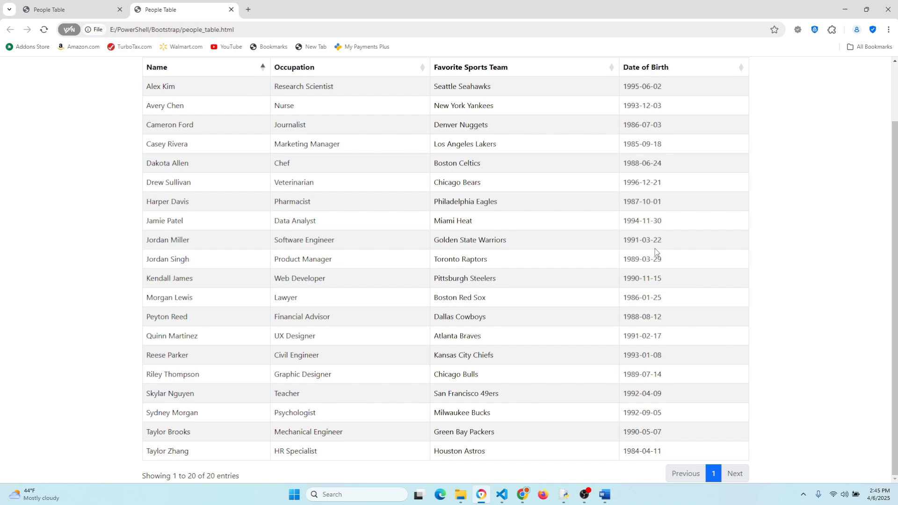
{"action": "left_click", "coordinate": [707, 115]}
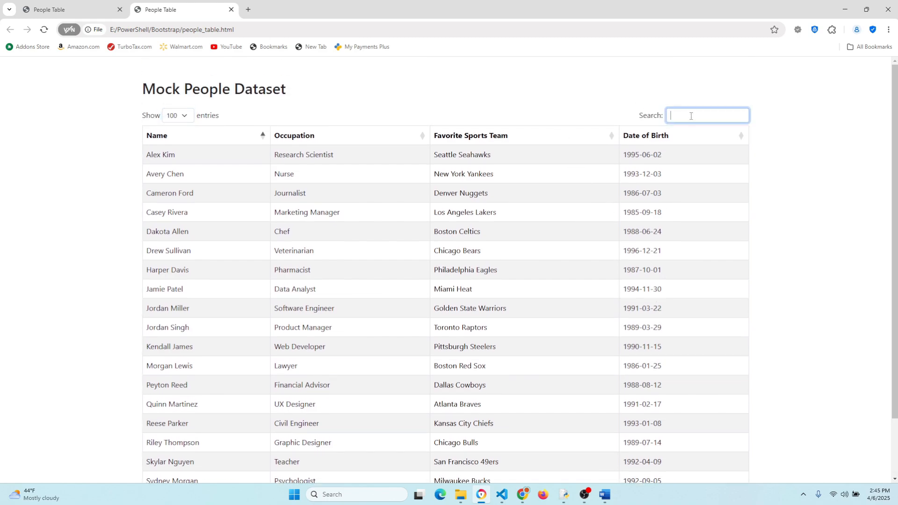
{"action": "type", "text": "New Yo"}
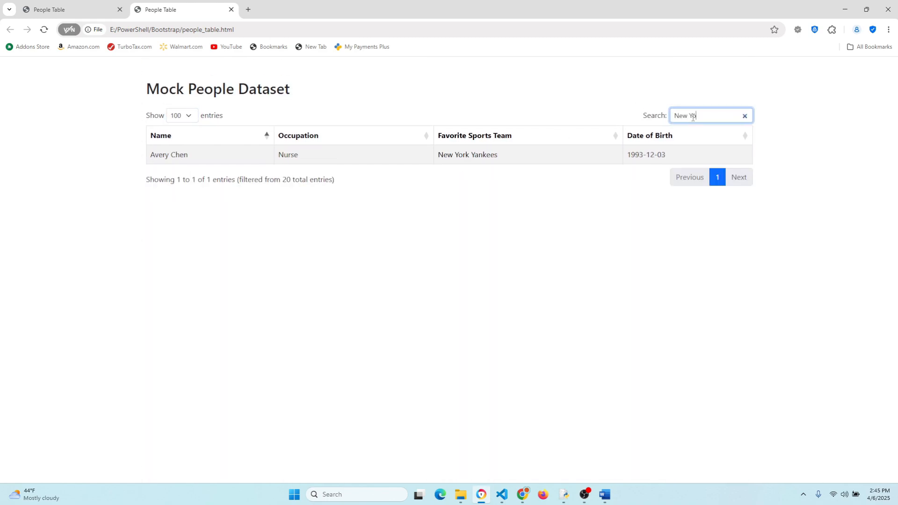
{"action": "left_click", "coordinate": [746, 116]}
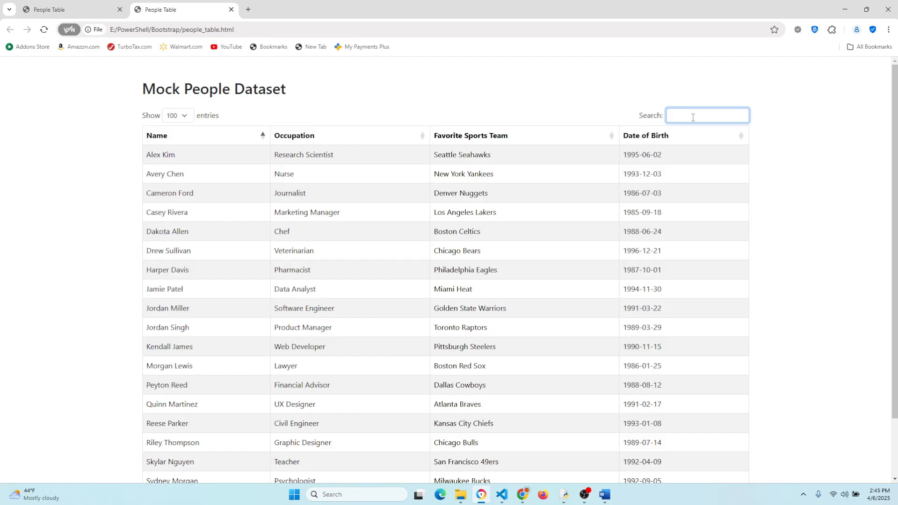
- Test a 'Civi' search, clear it and sort the Name column in reverse order
{"action": "type", "text": "Civi"}
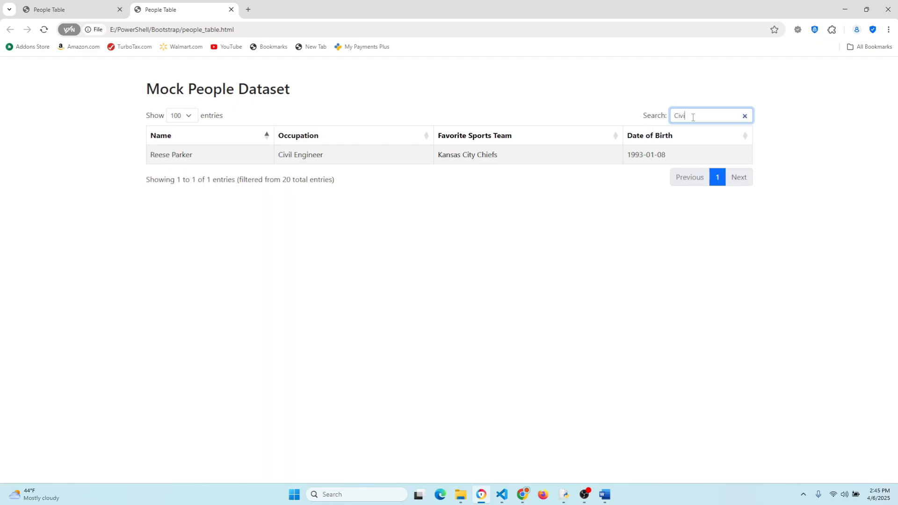
{"action": "left_click", "coordinate": [745, 115]}
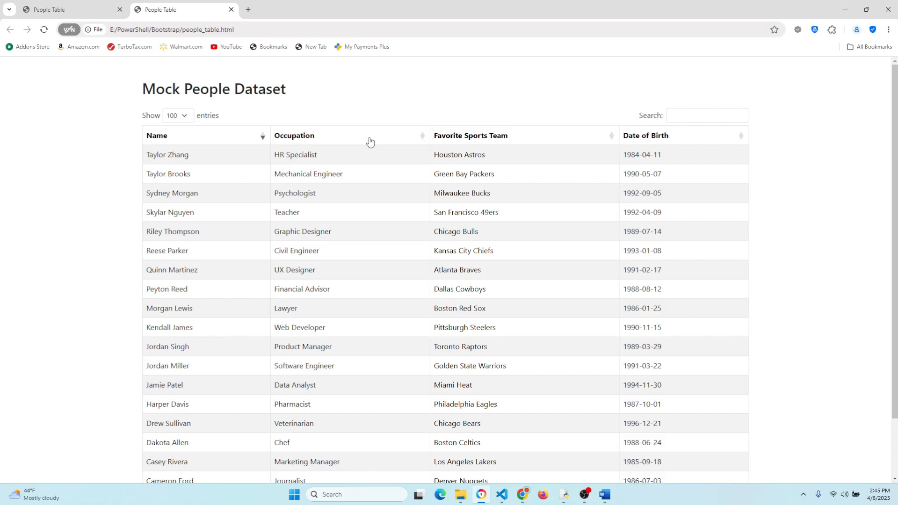
{"action": "left_click", "coordinate": [294, 135]}
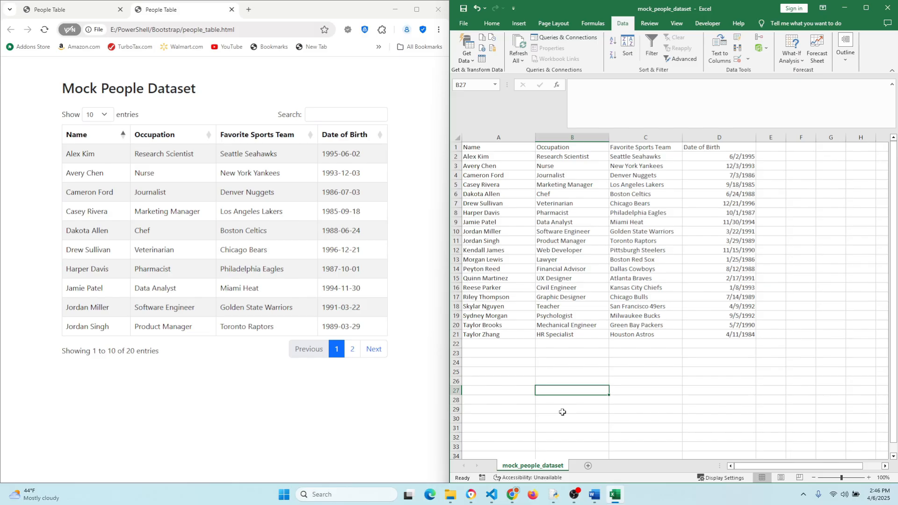
{"action": "mouse_move", "coordinate": [433, 380]}
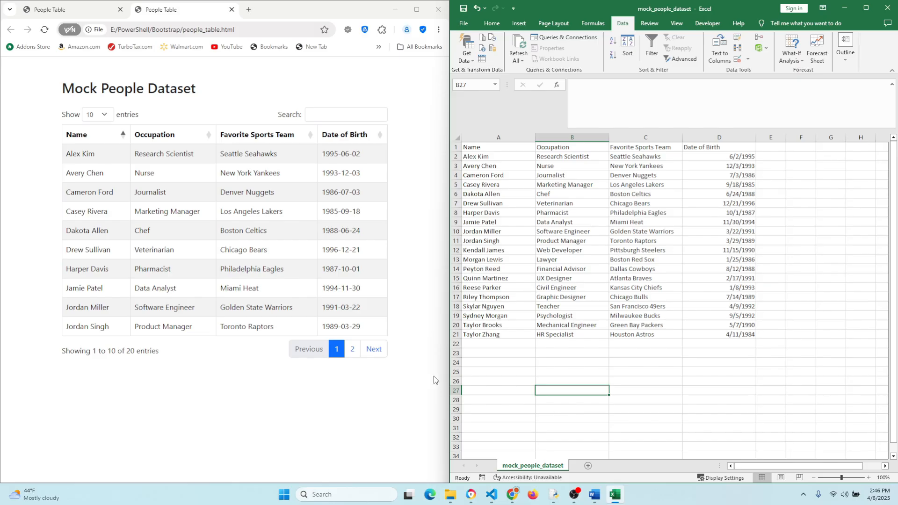
- Snap Chrome beside the Excel mock_people_dataset workbook to compare the tables
{"action": "left_click", "coordinate": [352, 349]}
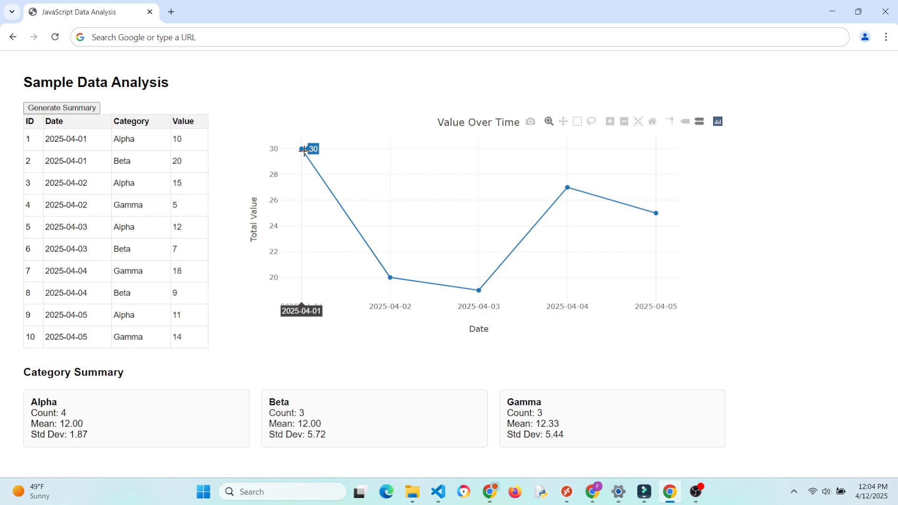
{"action": "mouse_move", "coordinate": [478, 290]}
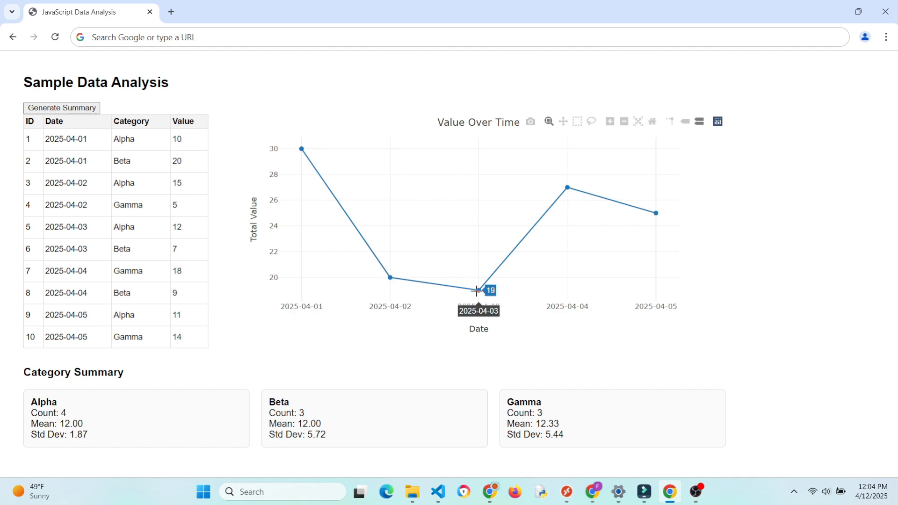
{"action": "mouse_move", "coordinate": [643, 405]}
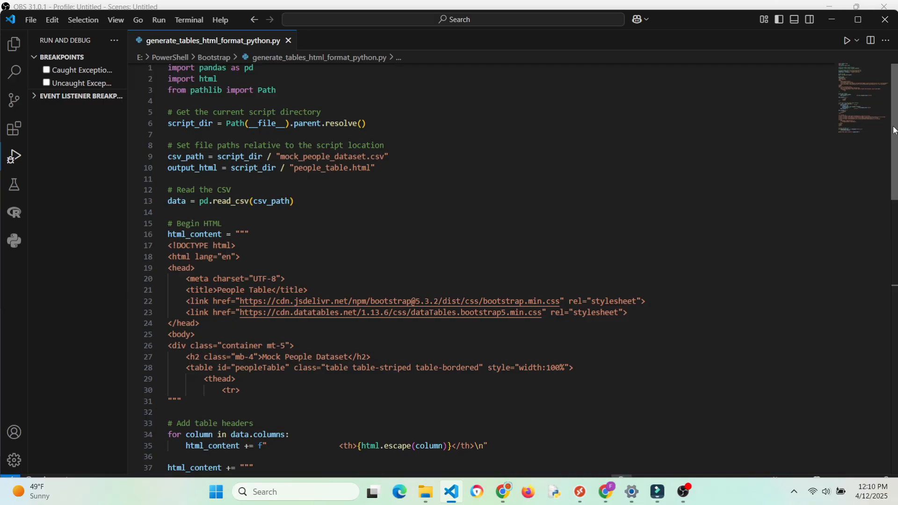
{"action": "scroll", "scroll_direction": "down", "scroll_amount": 3}
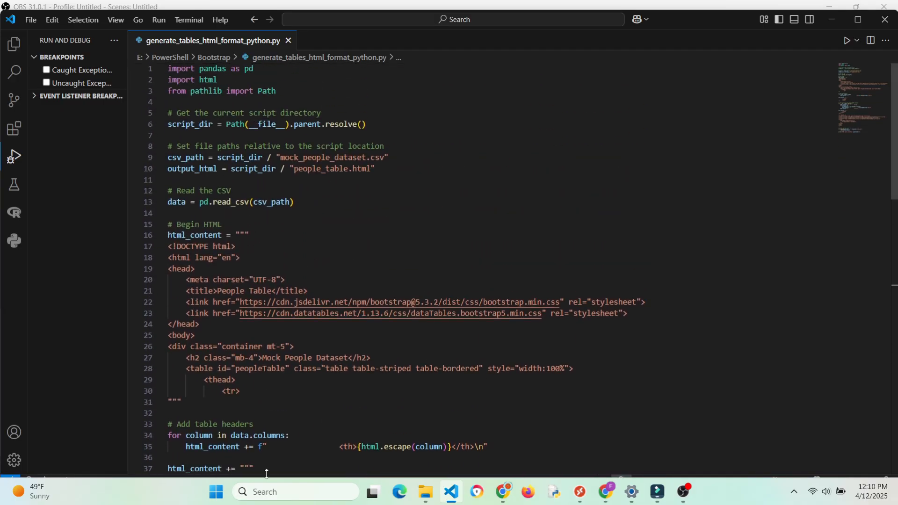
{"action": "type", "text": "powe"}
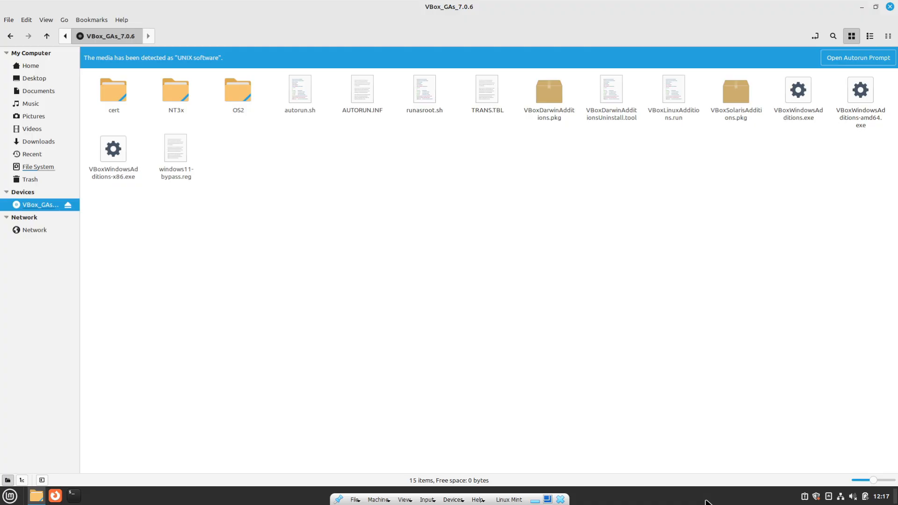
{"action": "mouse_move", "coordinate": [216, 477]}
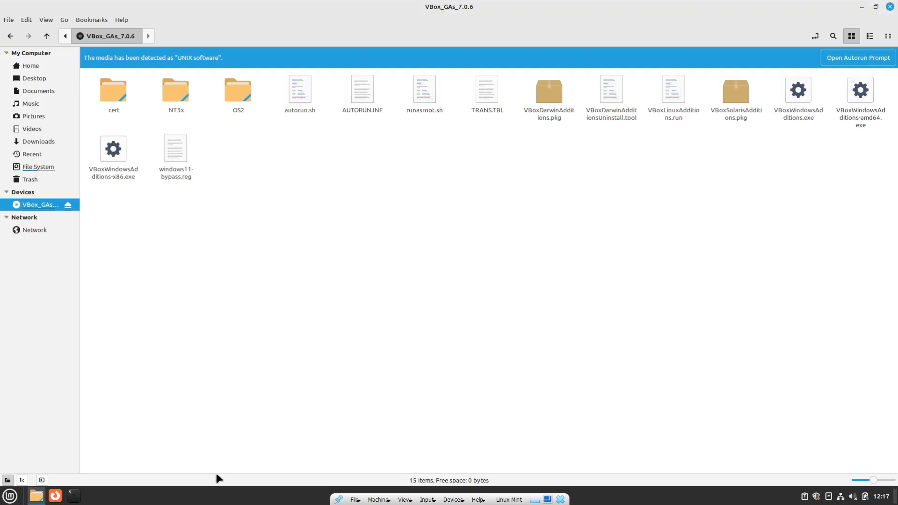
{"action": "mouse_move", "coordinate": [22, 503]}
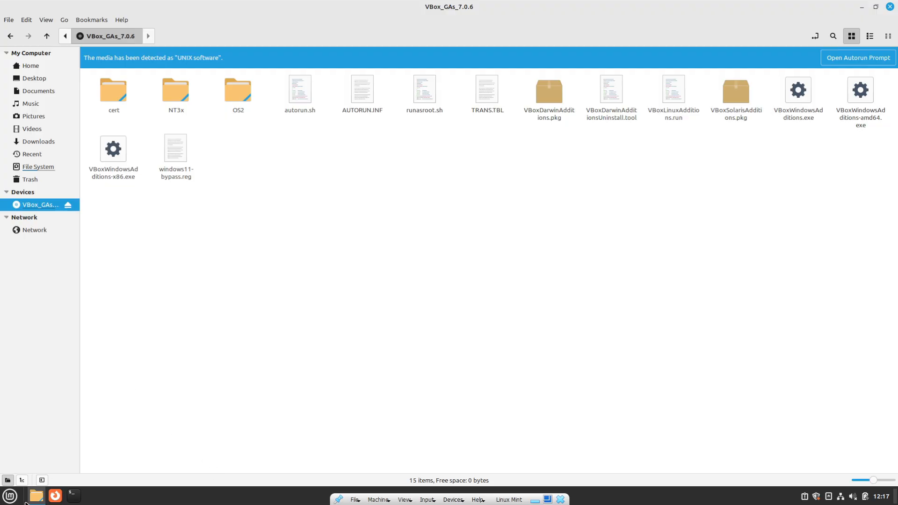